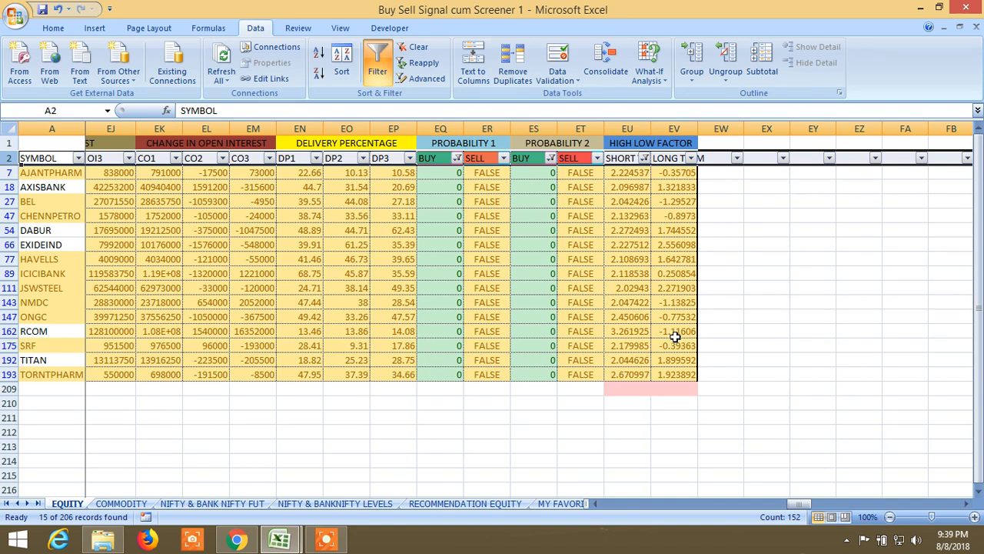
mouse_move(626, 179)
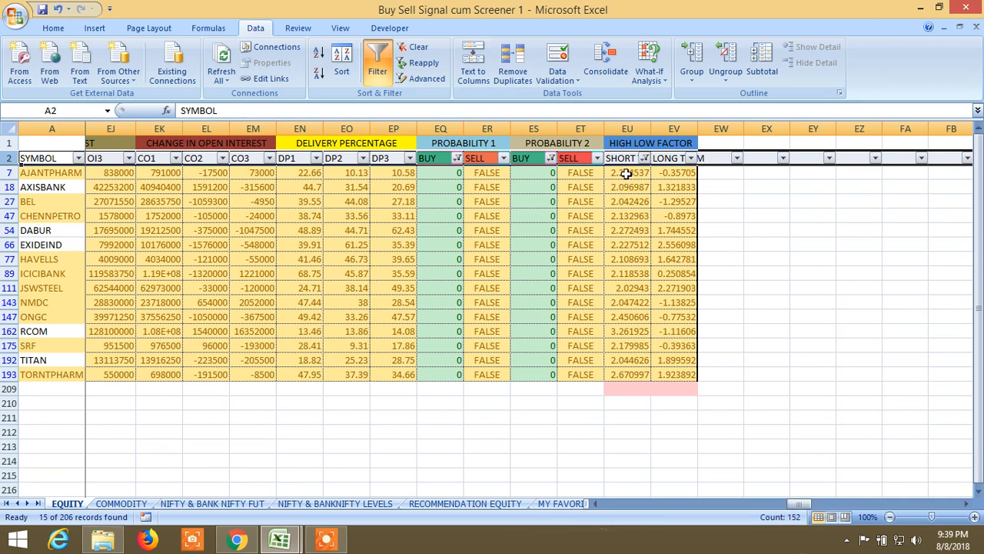
mouse_move(655, 181)
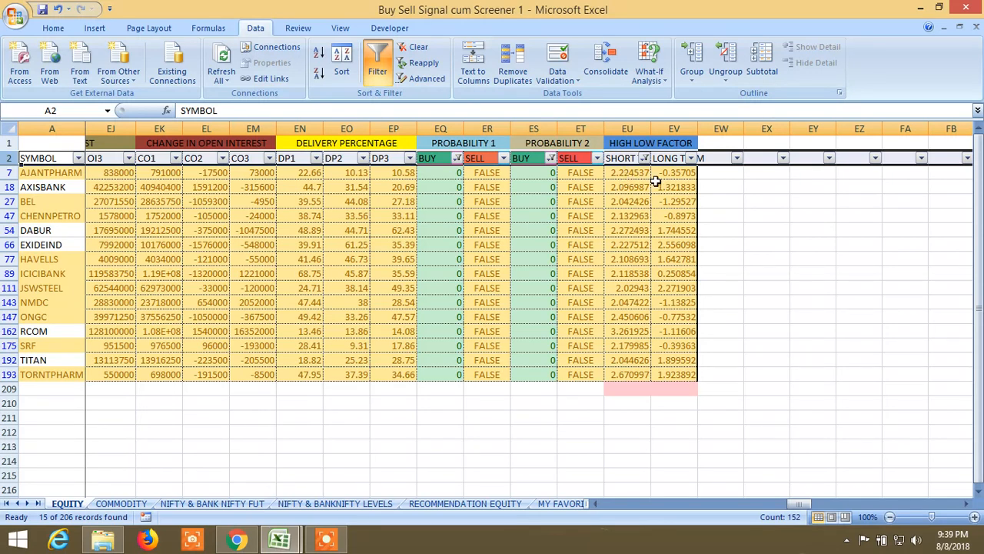
mouse_move(640, 216)
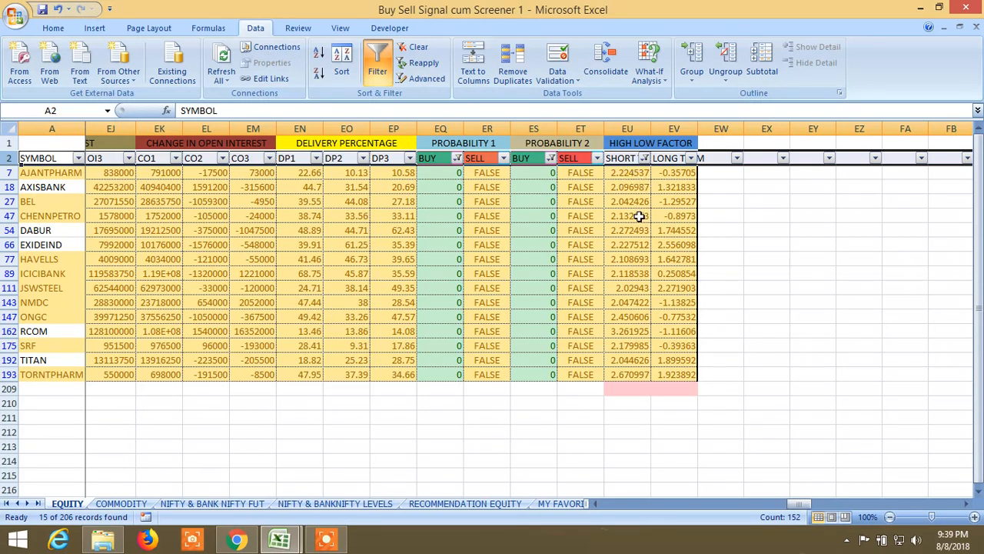
mouse_move(598, 199)
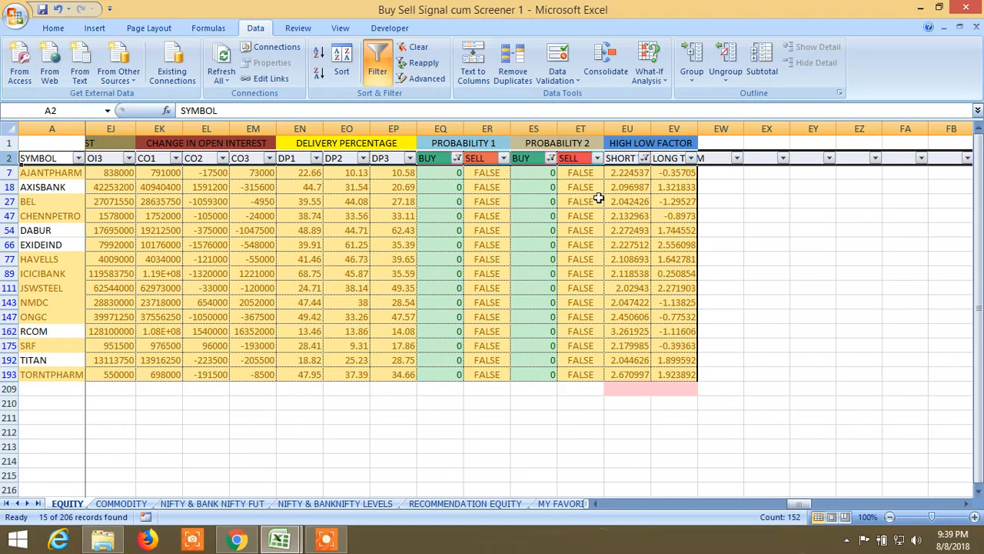
mouse_move(448, 177)
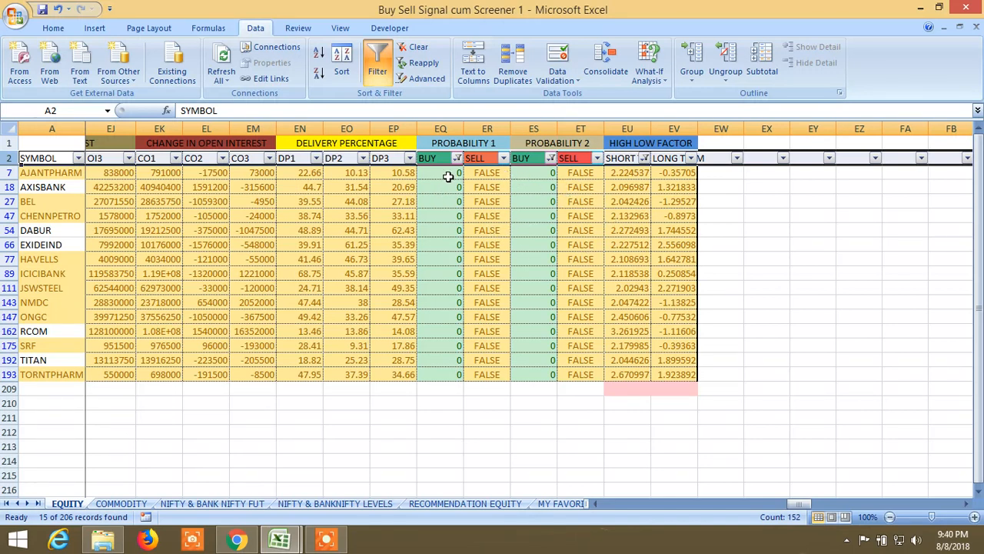
mouse_move(638, 214)
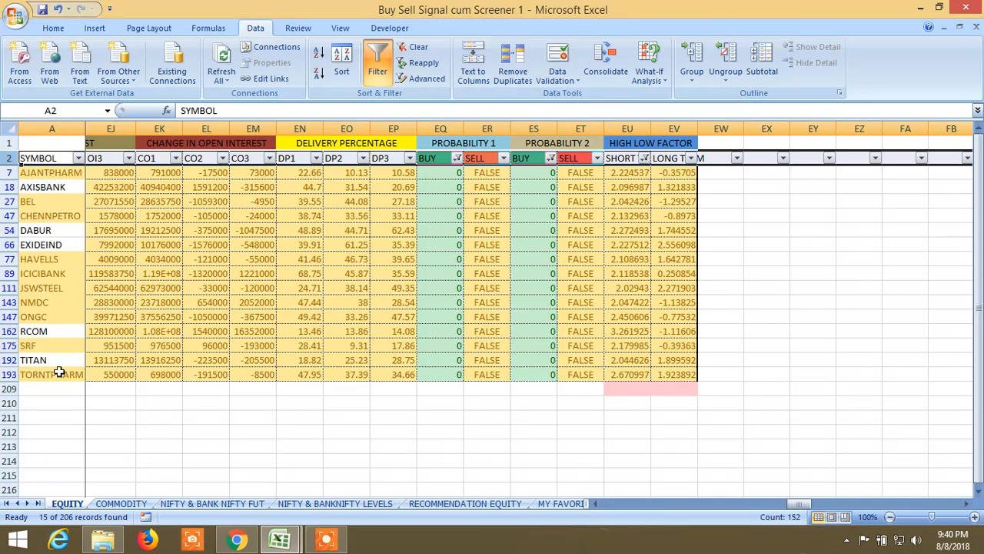
mouse_move(53, 345)
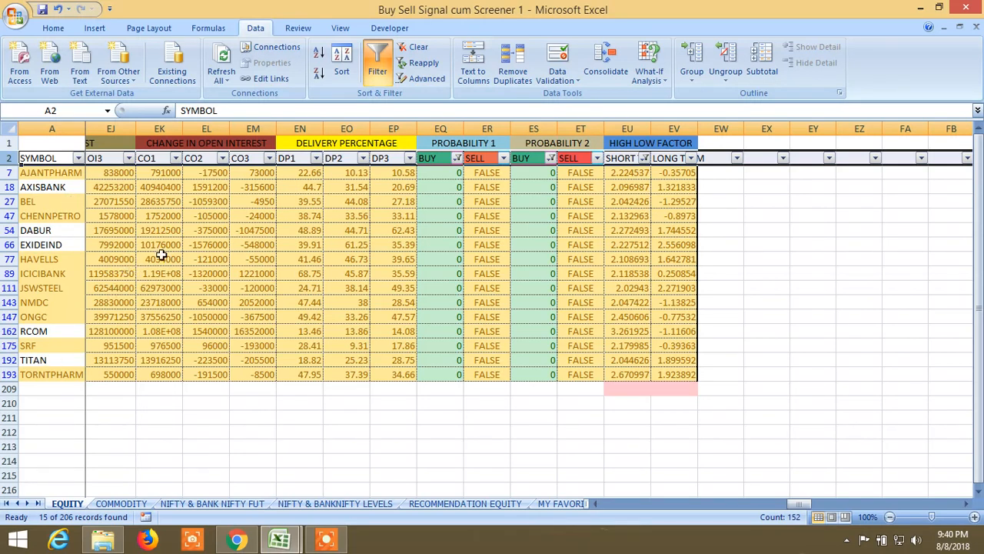
mouse_move(61, 322)
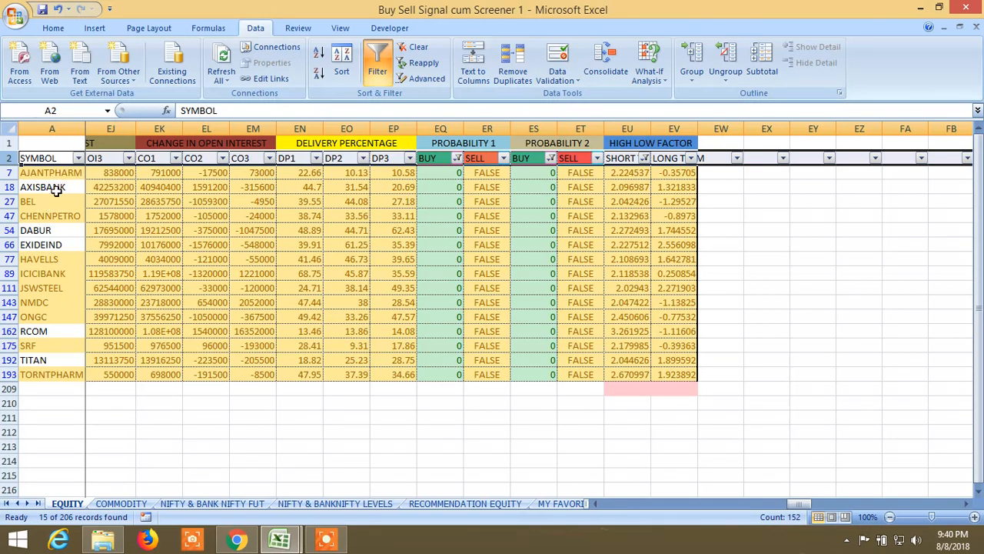
mouse_move(60, 187)
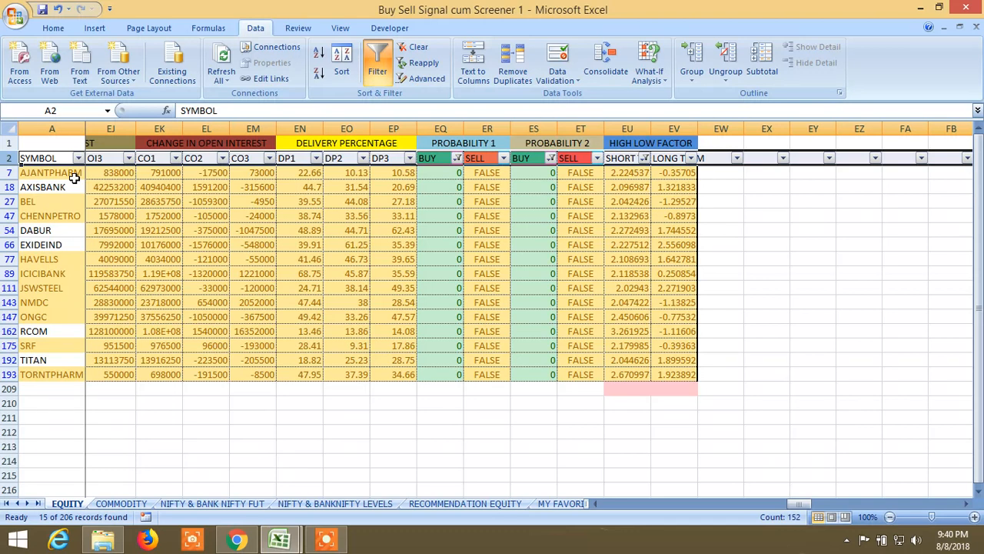
mouse_move(154, 234)
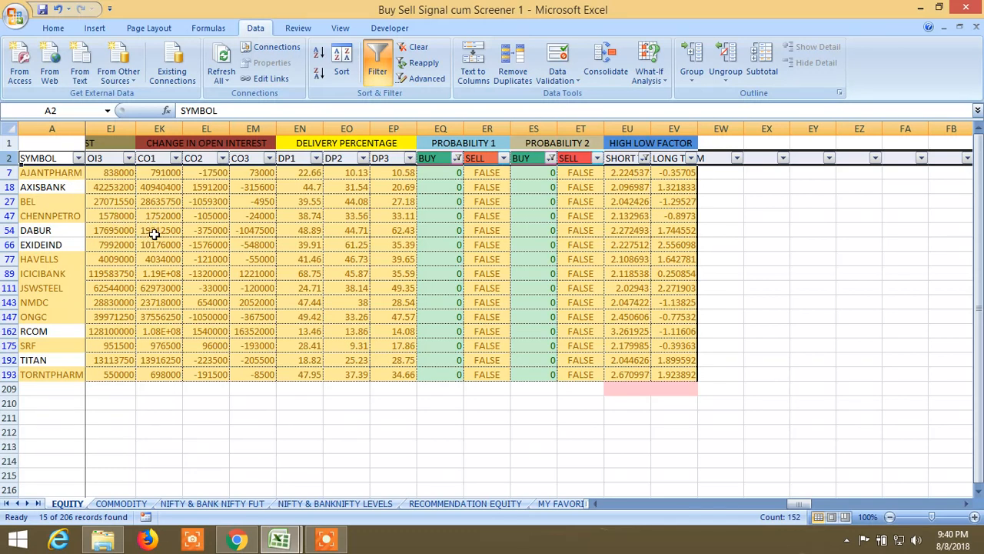
mouse_move(57, 189)
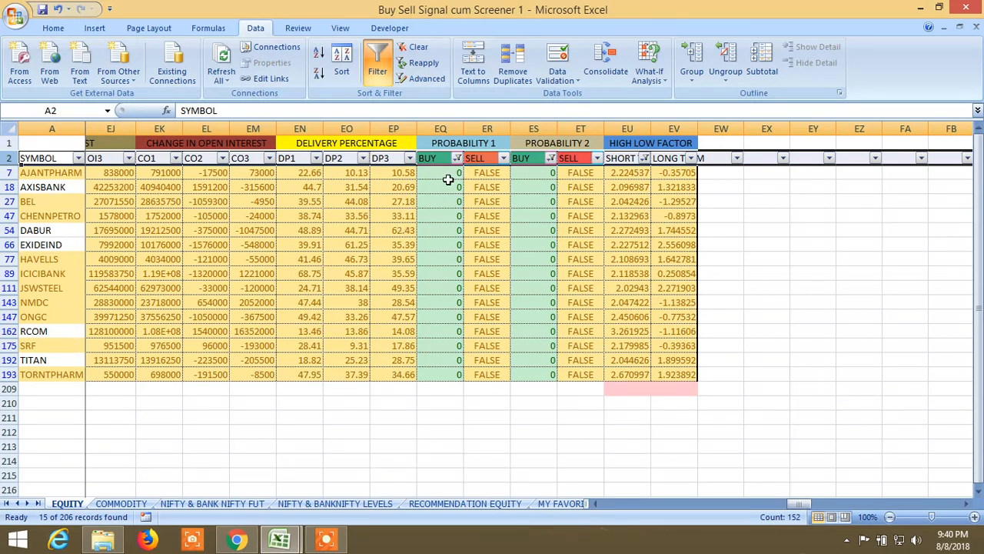
mouse_move(547, 179)
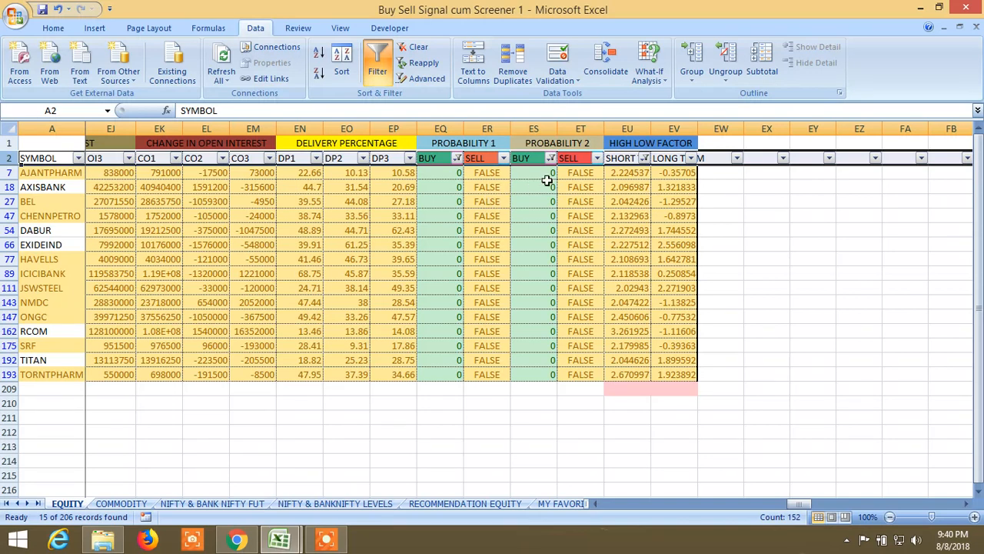
mouse_move(455, 201)
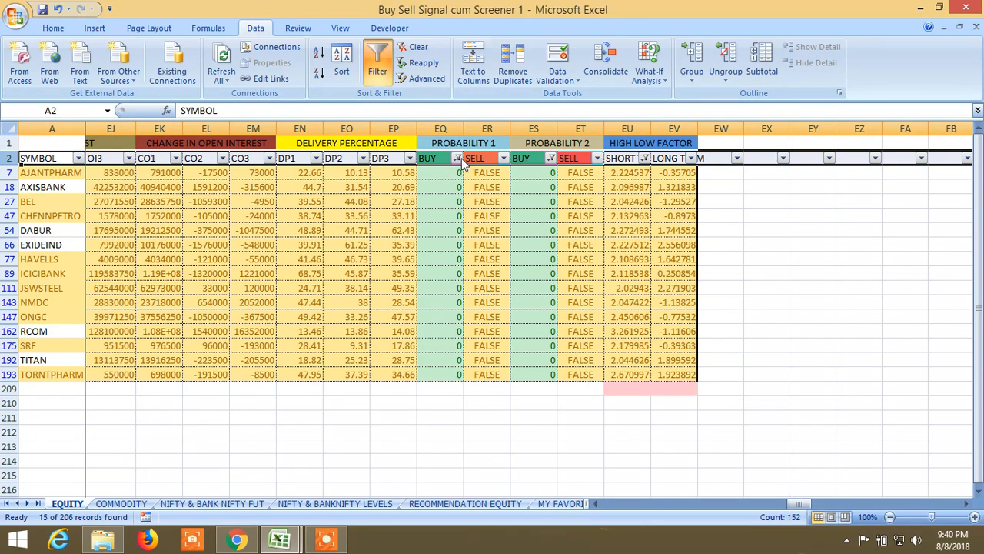
mouse_move(653, 338)
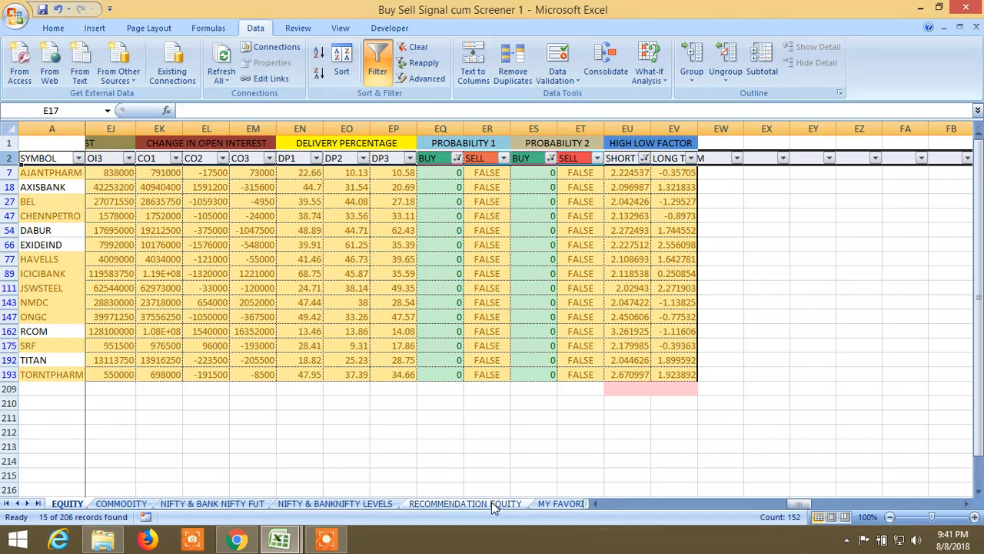
View the RECOMMENDATION EQUITY levels, then the MY FAVORITE STOCKS buy-above and target levels.
click(466, 504)
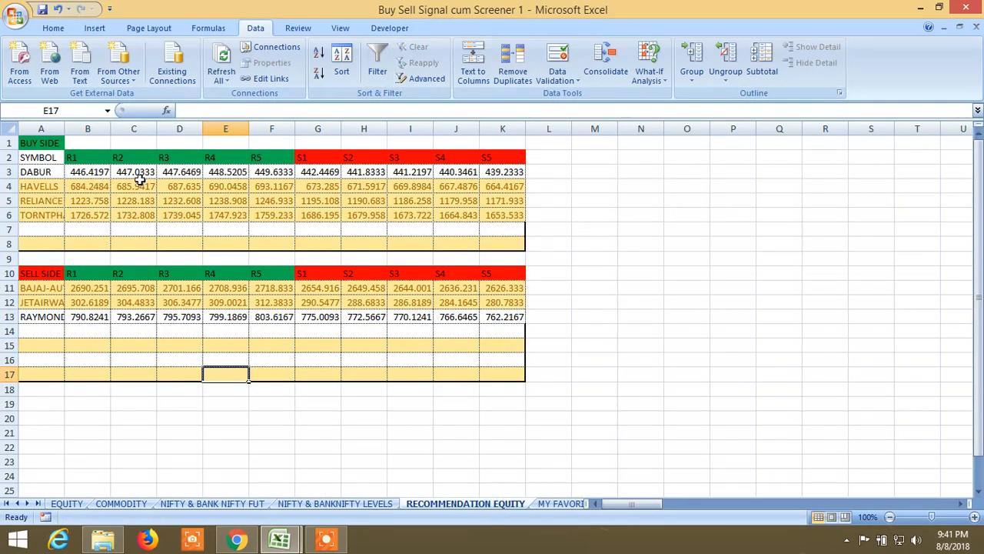
mouse_move(494, 242)
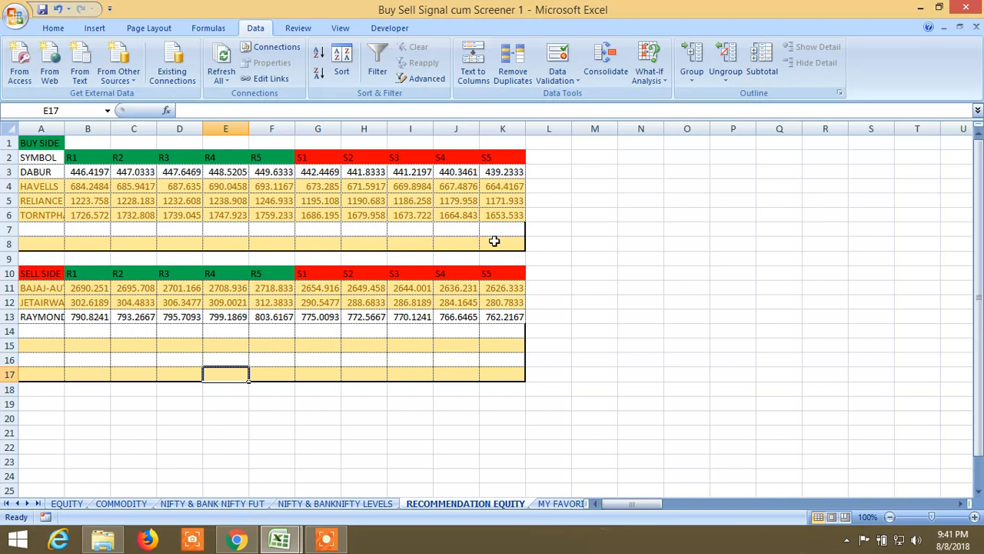
mouse_move(501, 453)
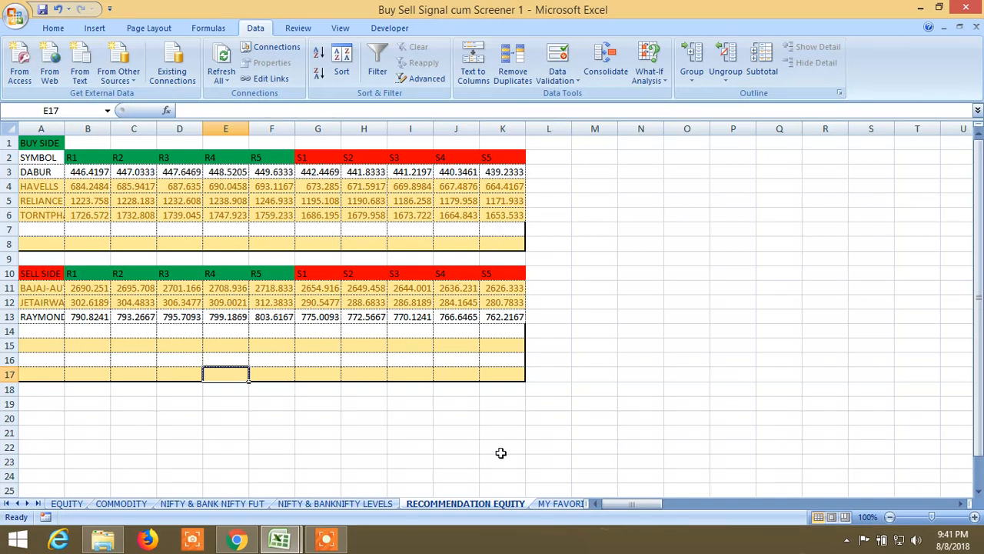
click(561, 503)
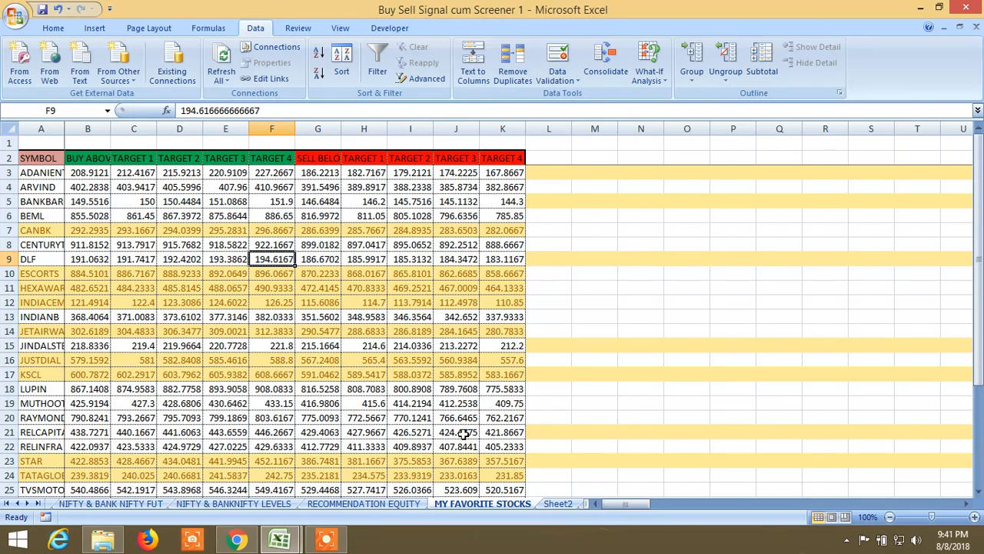
Return to the RECOMMENDATION EQUITY sheet listing buy-side and sell-side stock levels.
click(364, 504)
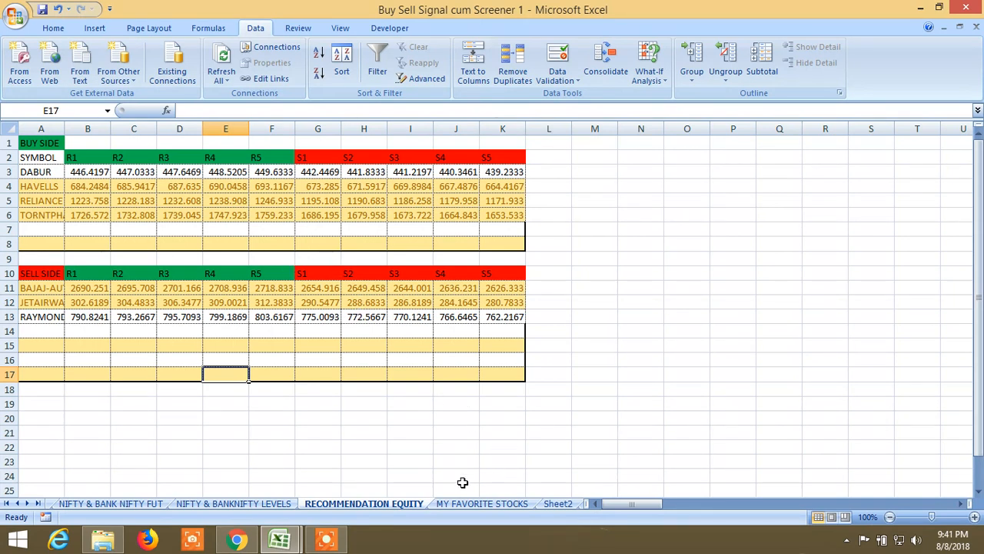
mouse_move(542, 482)
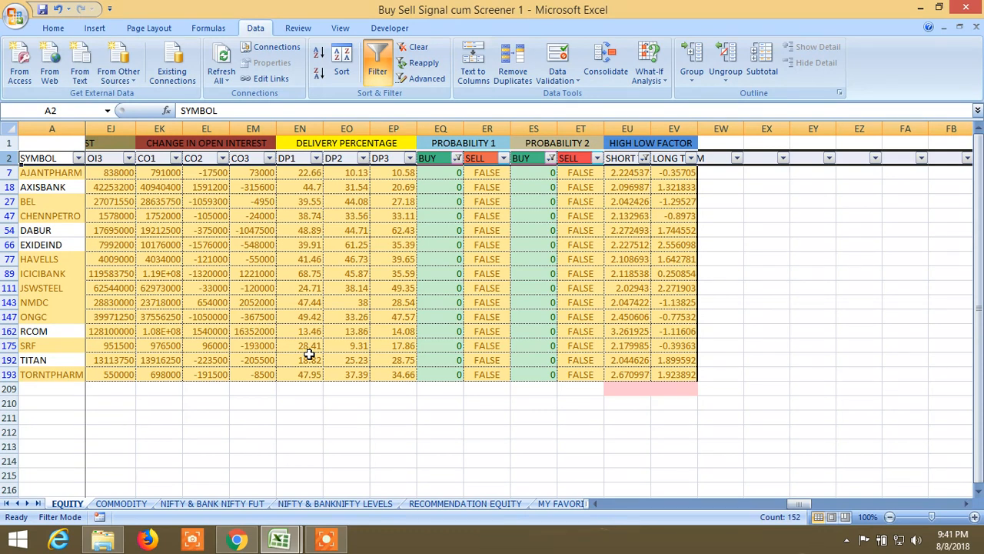
mouse_move(516, 462)
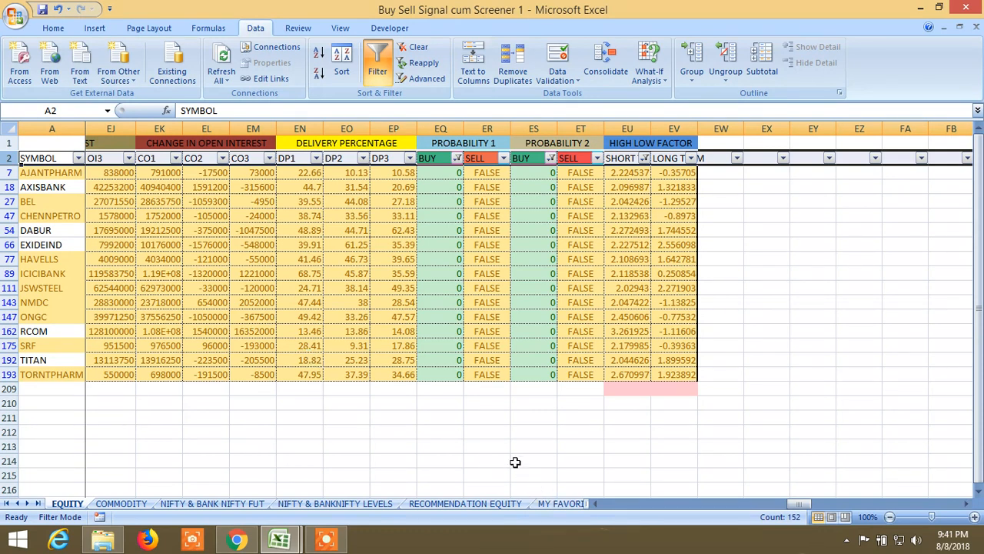
mouse_move(443, 288)
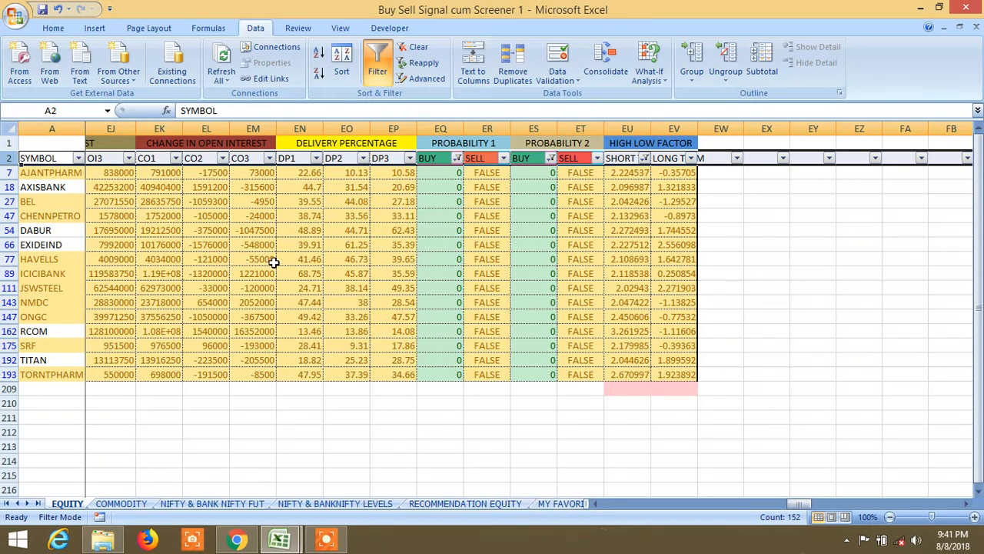
mouse_move(283, 262)
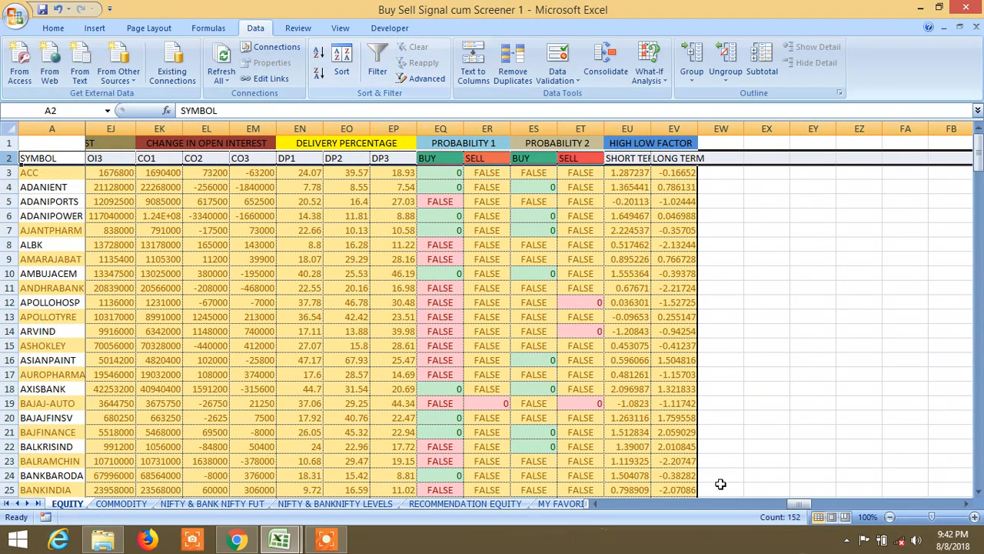
Scroll across the unfiltered EQUITY sheet's buy-above, sell-below and target columns and rows.
scroll(left, 3)
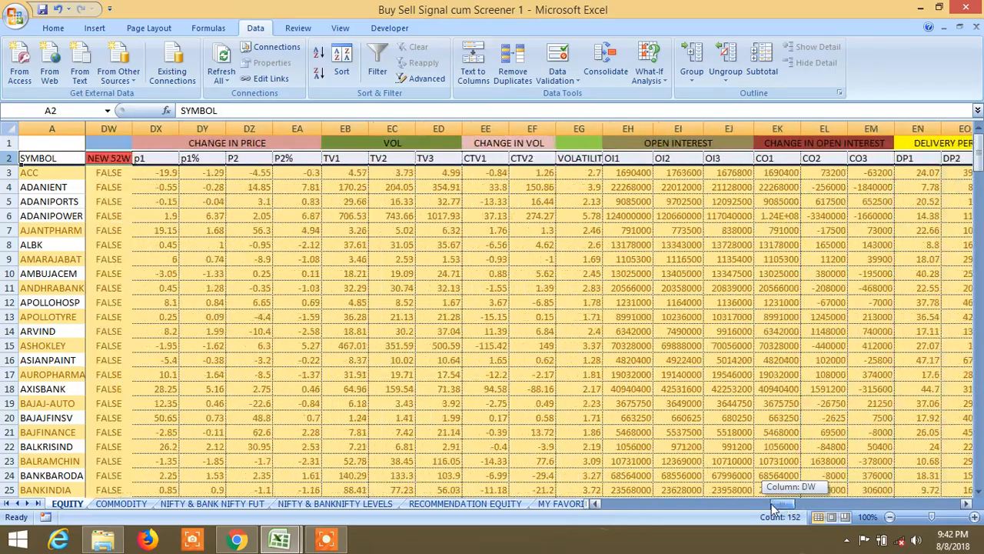
scroll(right, 3)
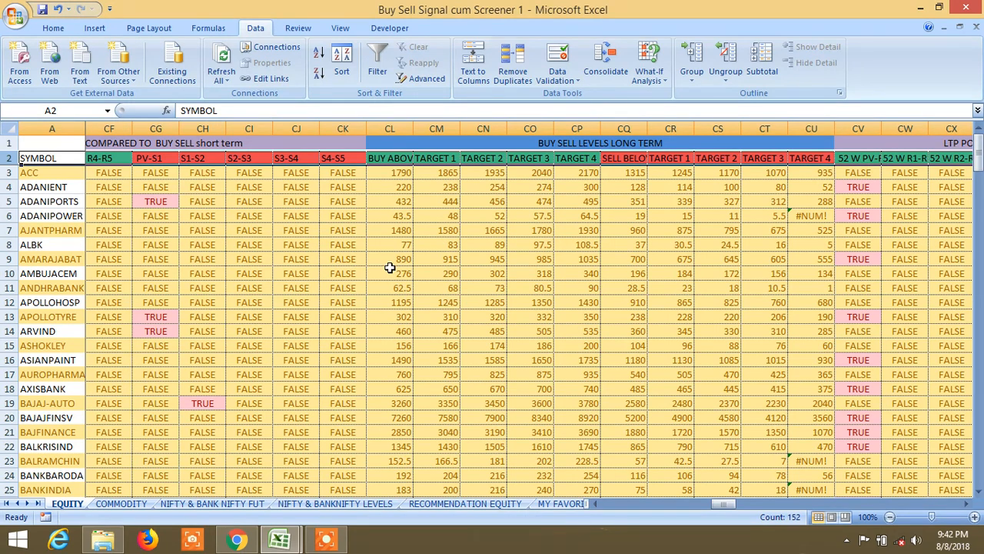
mouse_move(422, 262)
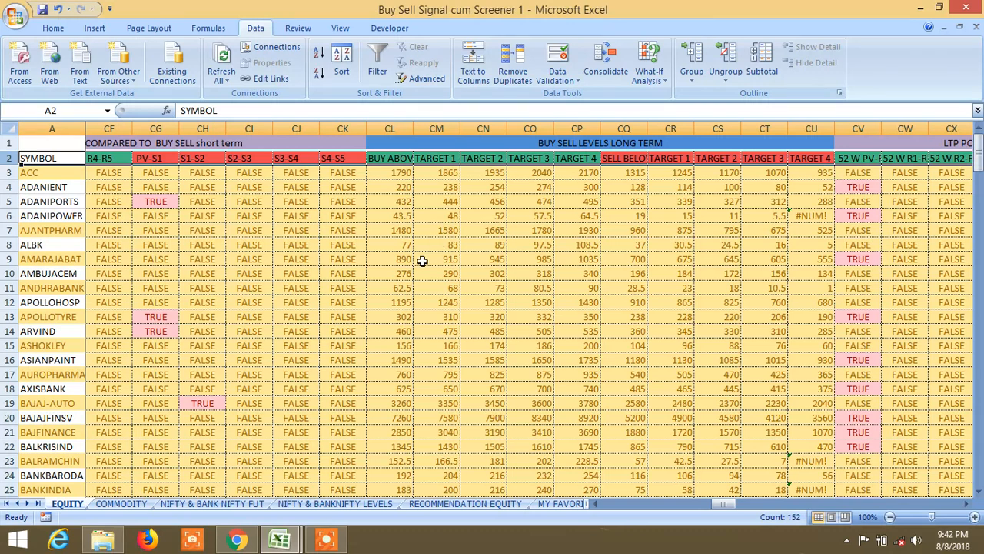
mouse_move(270, 310)
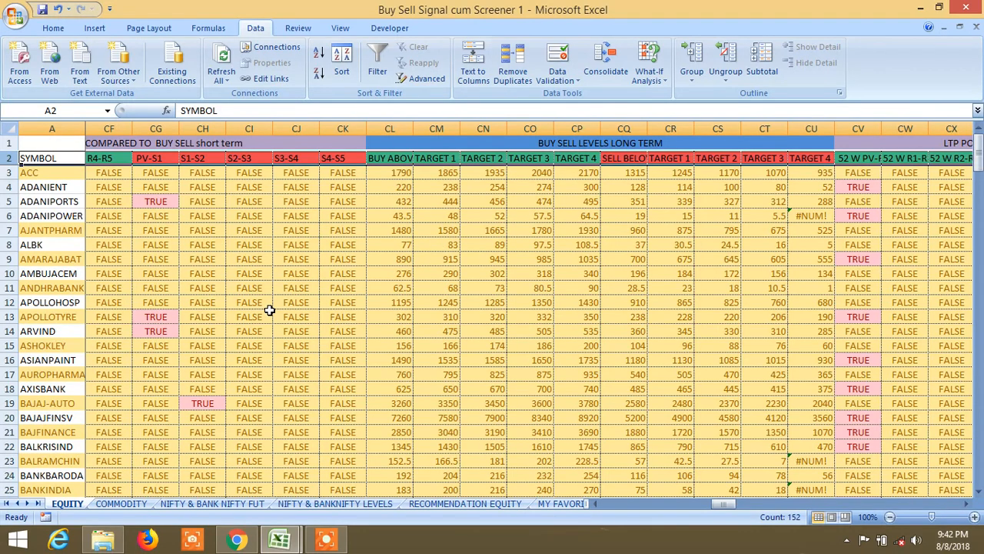
scroll(down, 3)
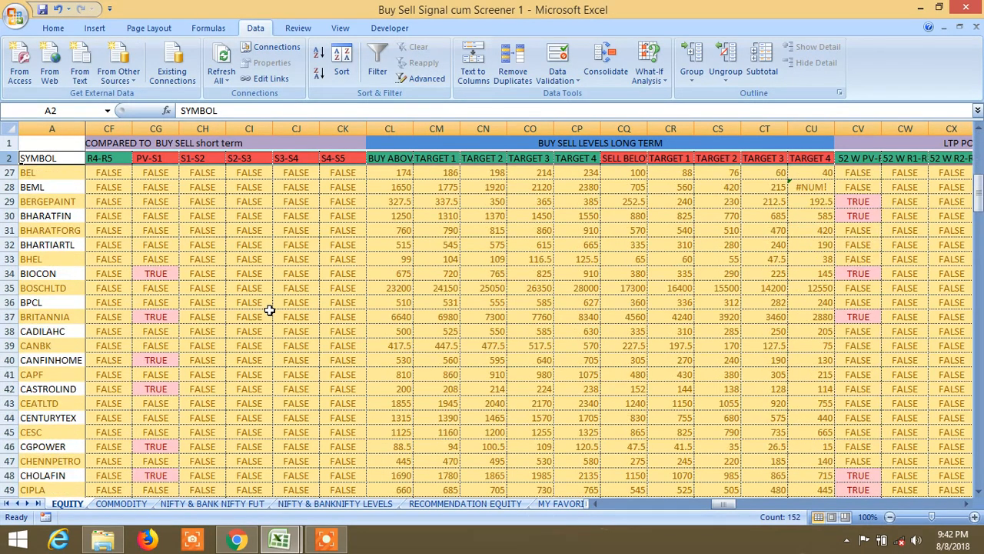
scroll(up, 3)
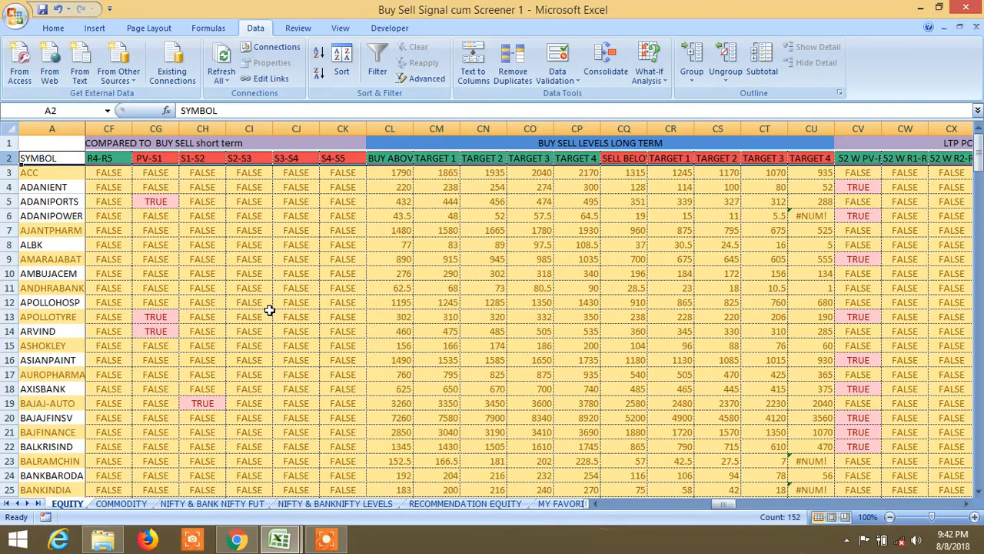